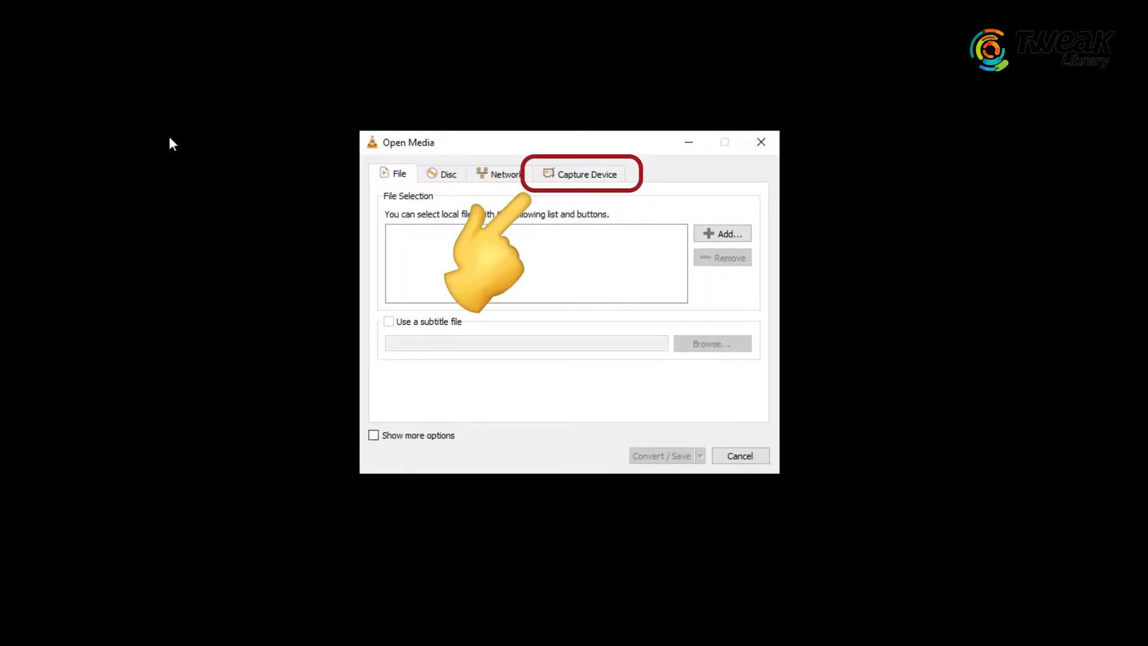
- On the Capture Device tab, set Capture mode to Desktop at 30 f/s
left_click(585, 173)
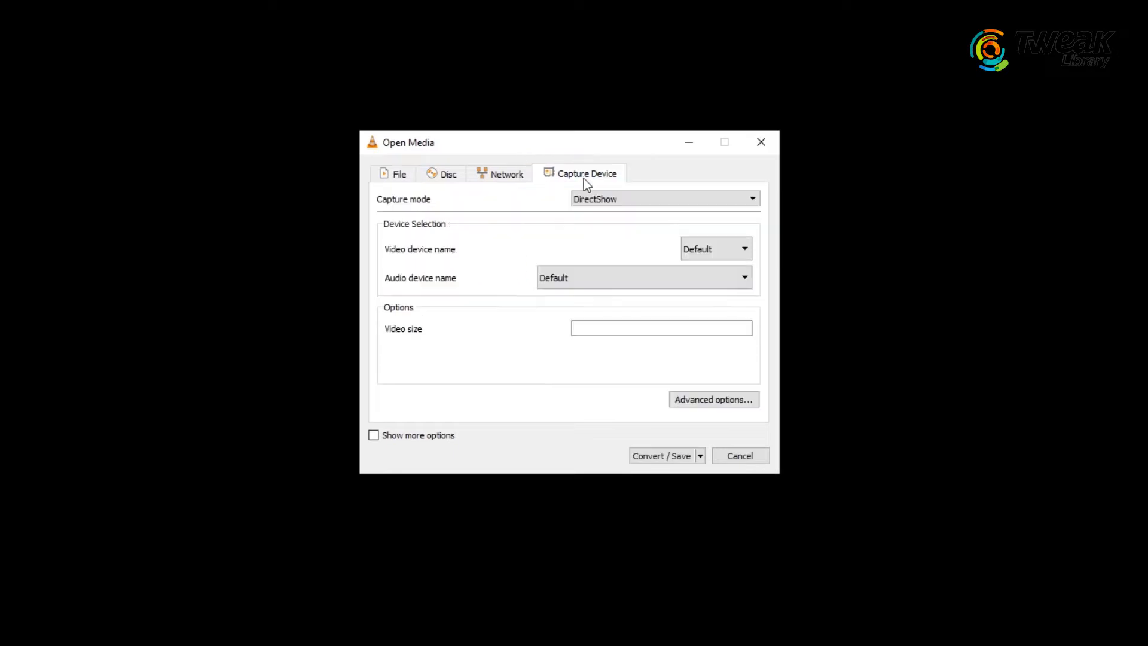
left_click(664, 198)
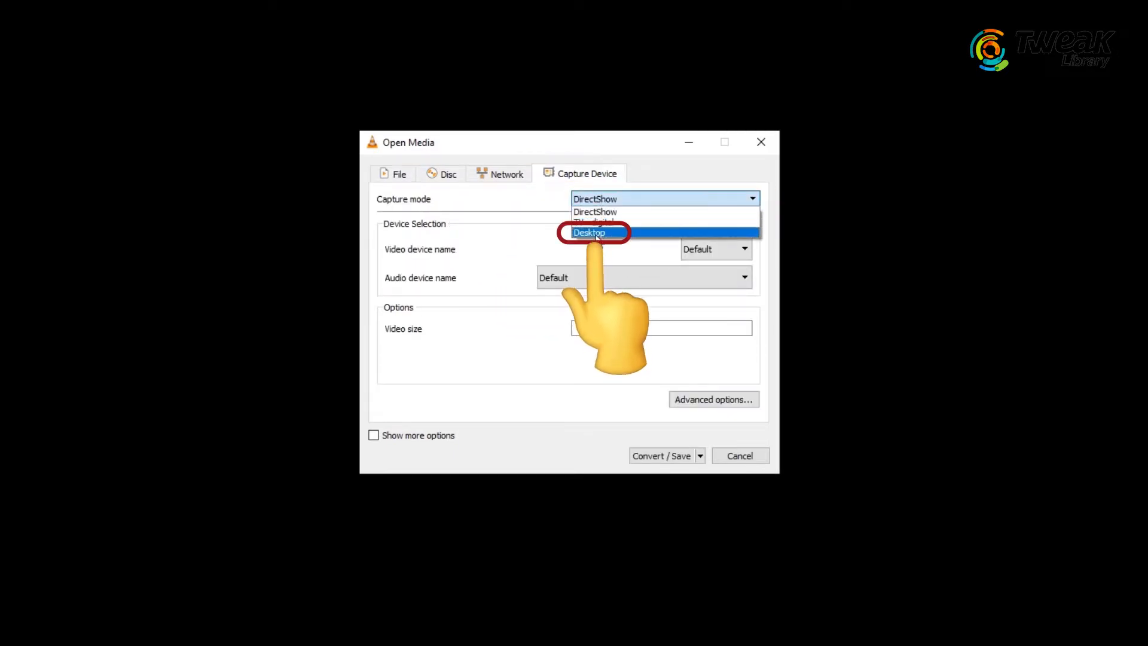
left_click(590, 232)
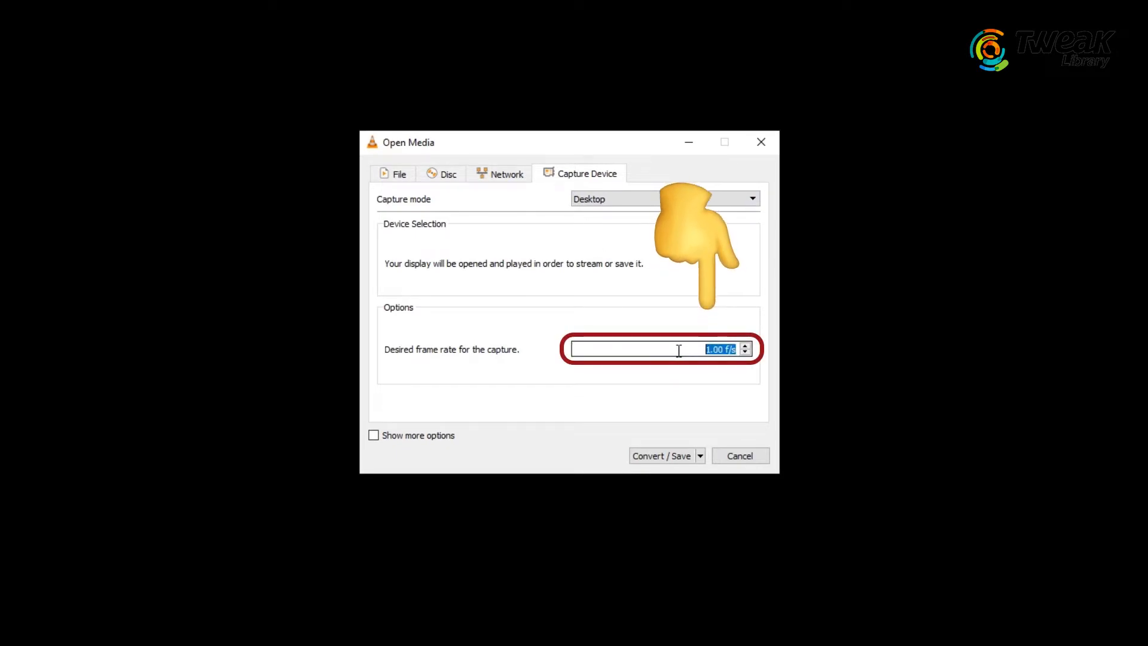
type("3")
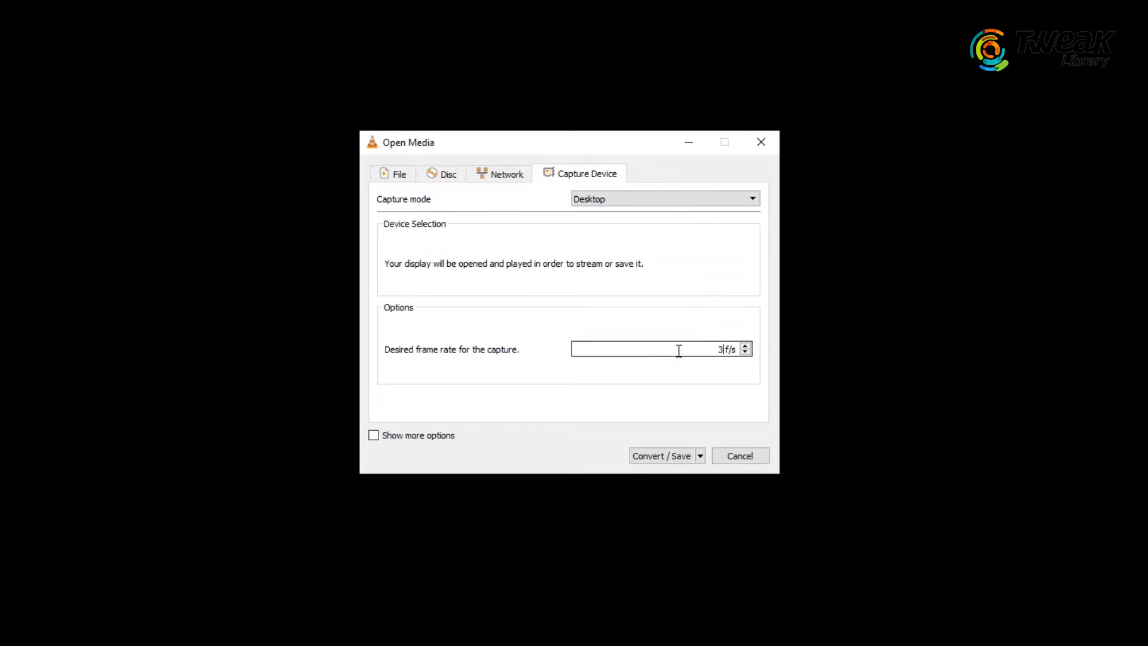
type("0")
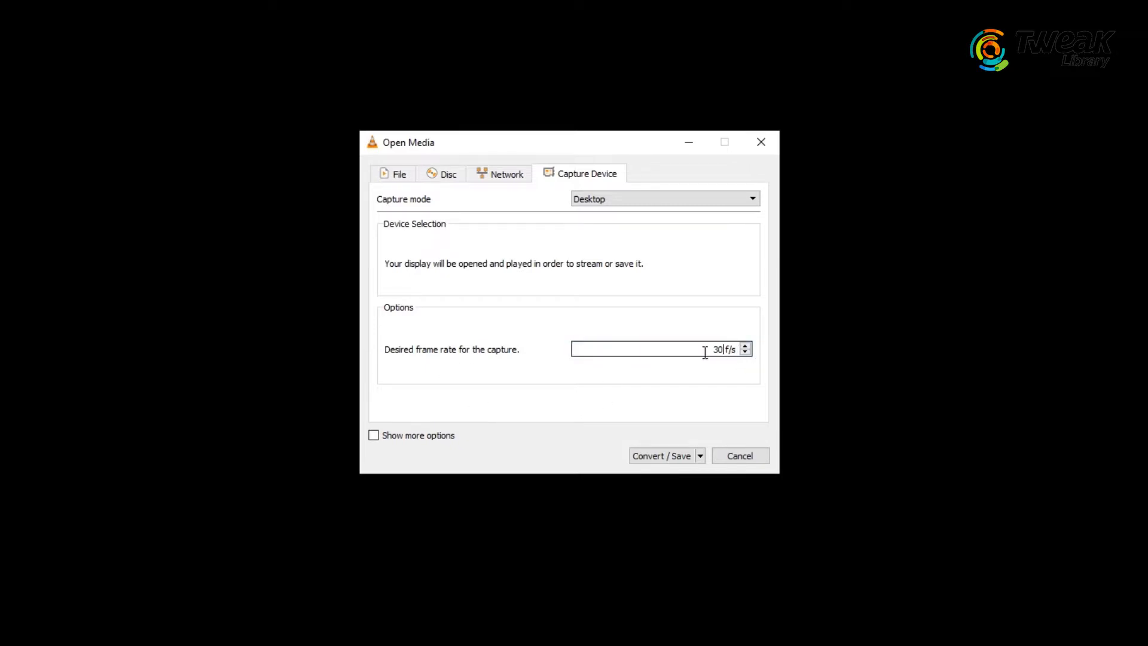
triple_click(717, 349)
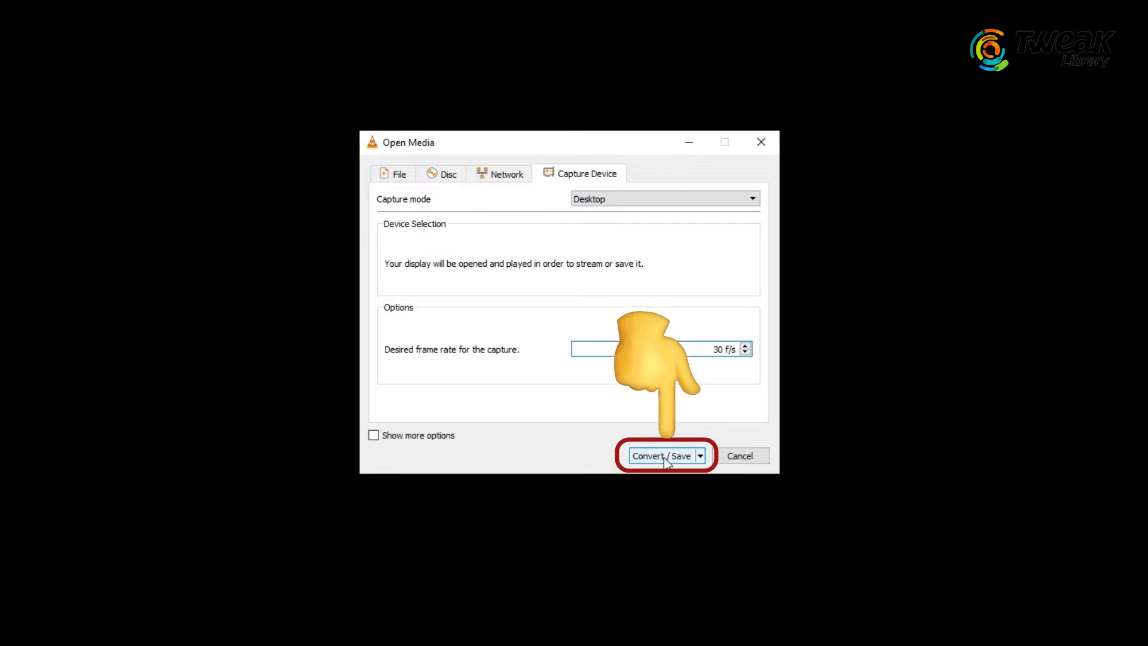
- Save the desktop capture as rec in the Recording folder and start recording
left_click(660, 455)
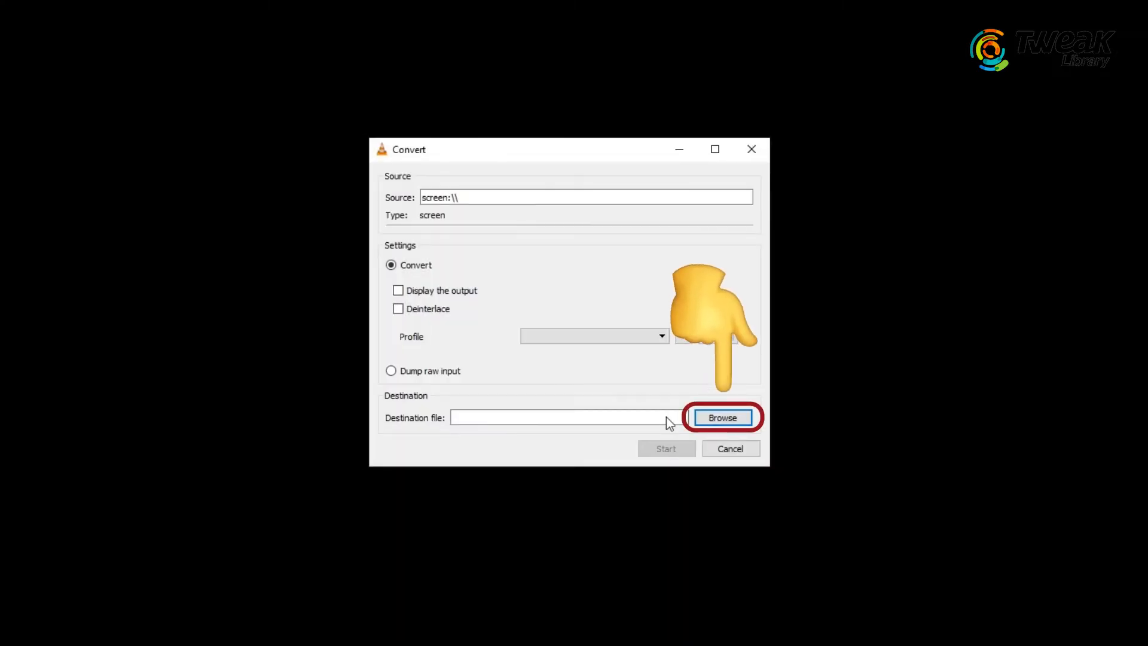
left_click(722, 418)
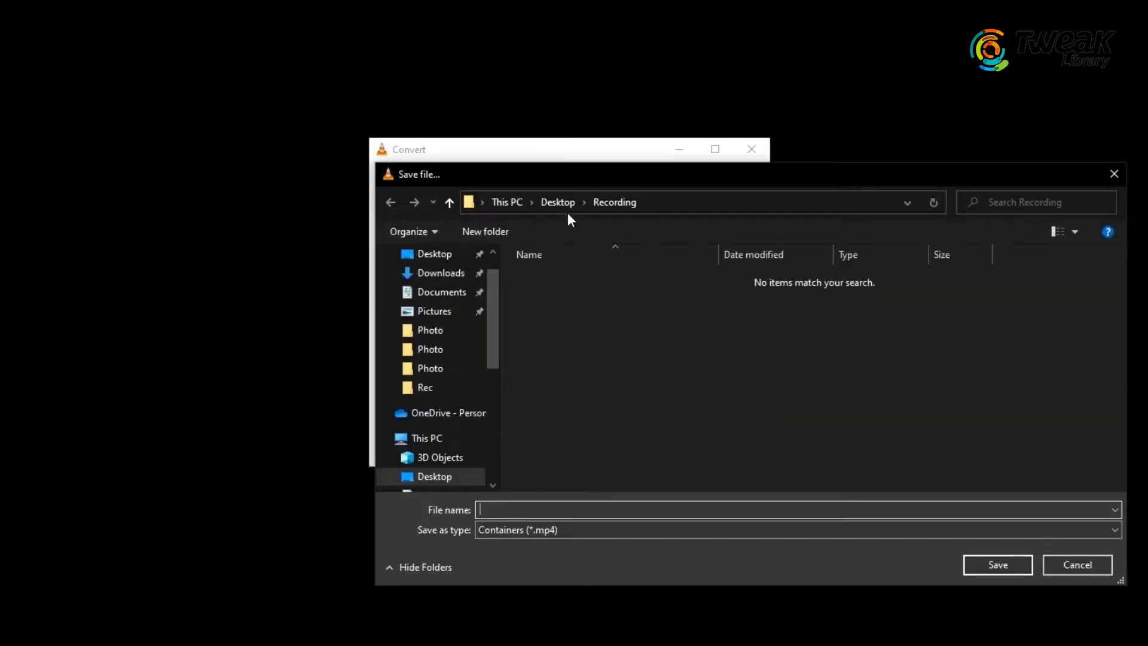
type("rec")
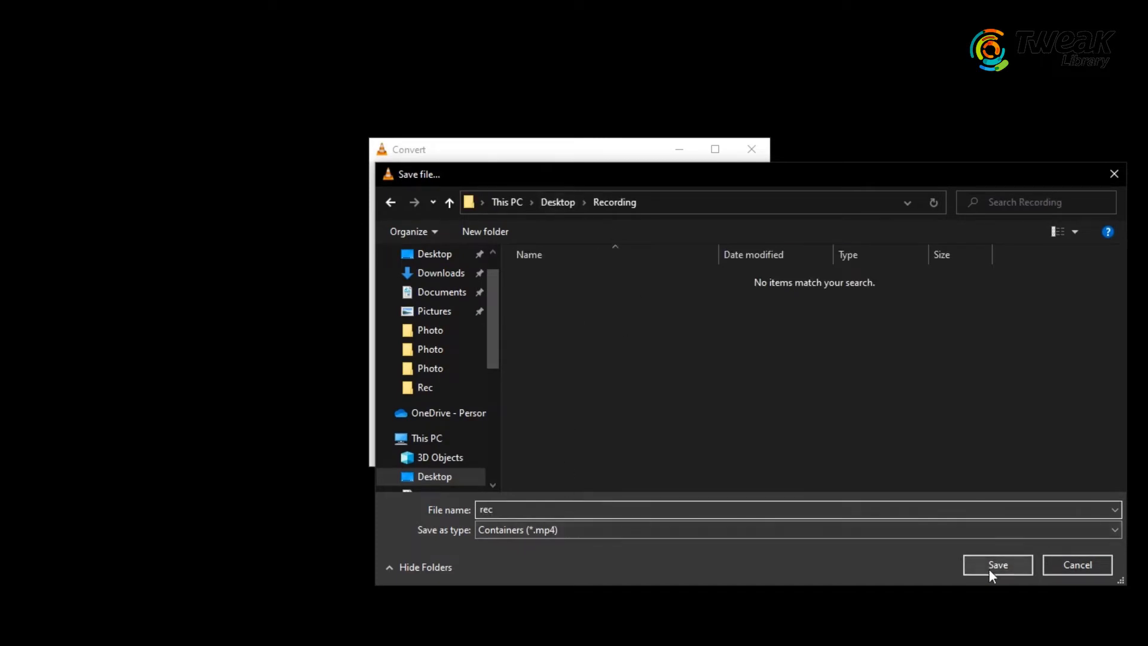
left_click(997, 565)
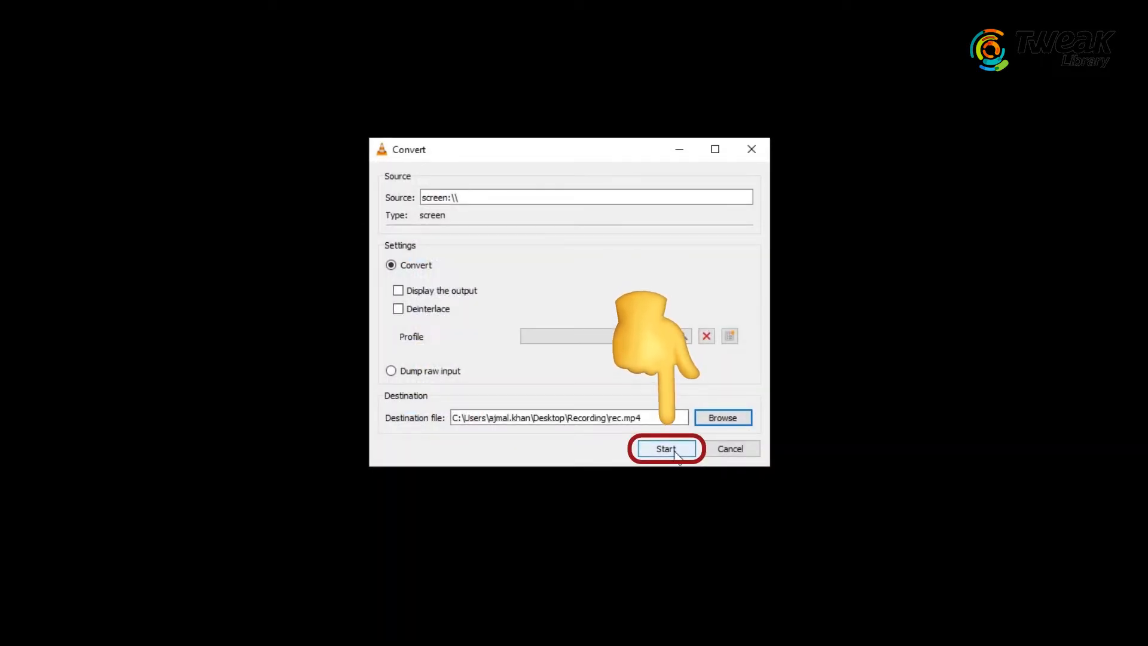
left_click(666, 448)
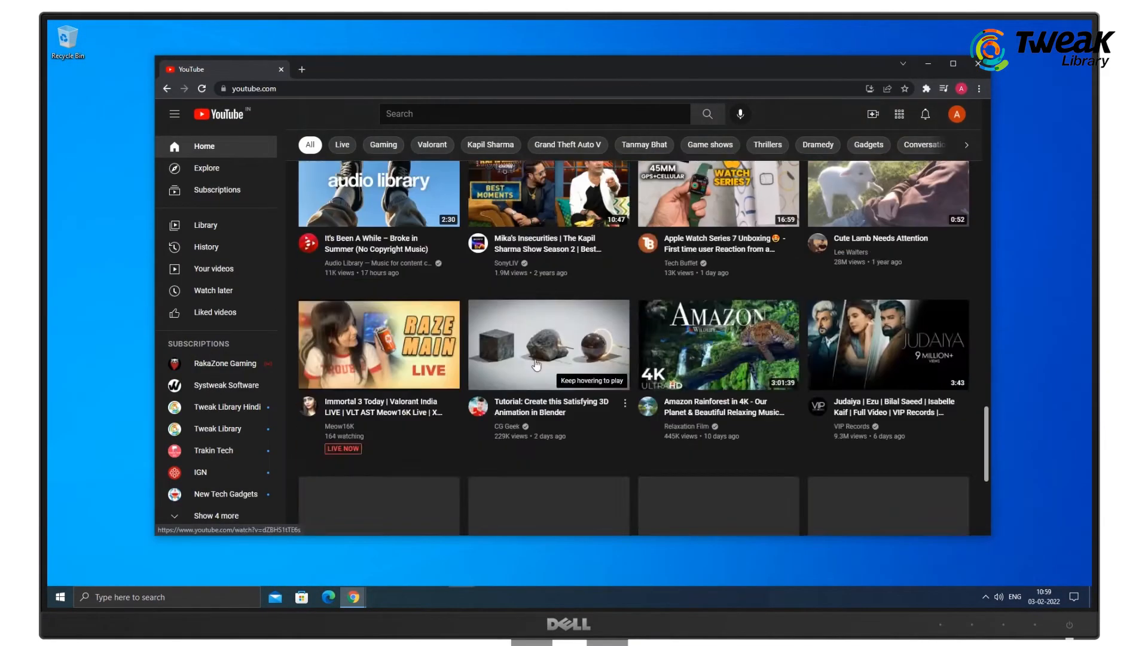
- Close the YouTube browser window to reveal the Recording item on the desktop
left_click(977, 63)
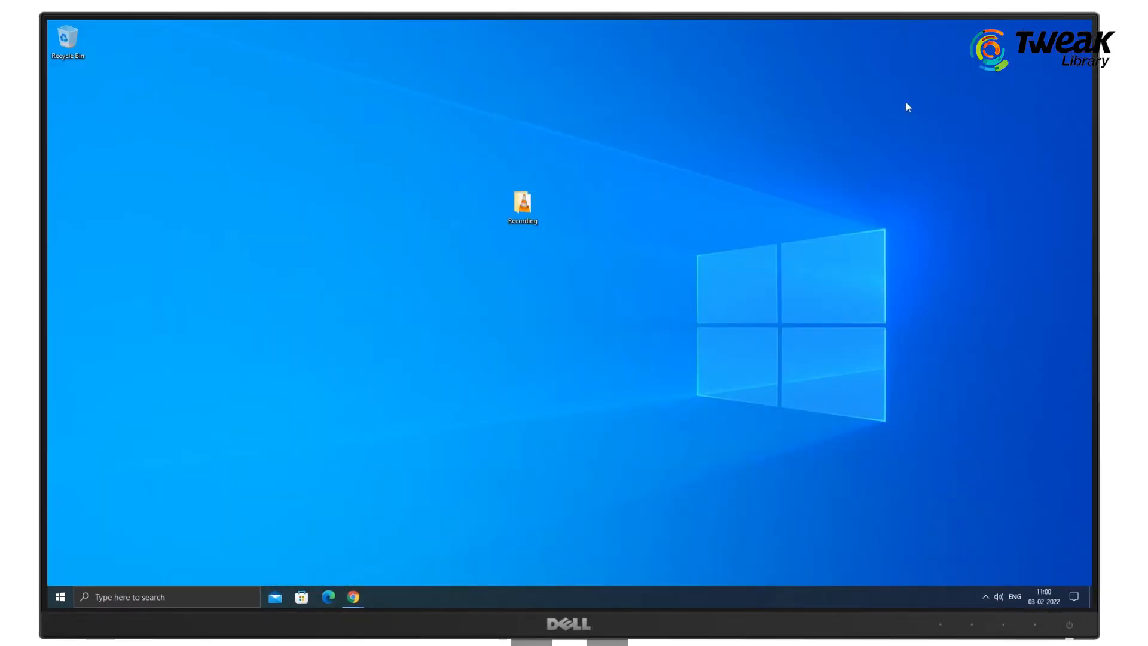
- Open the desktop Recording folder and play the saved rec video
double_click(521, 204)
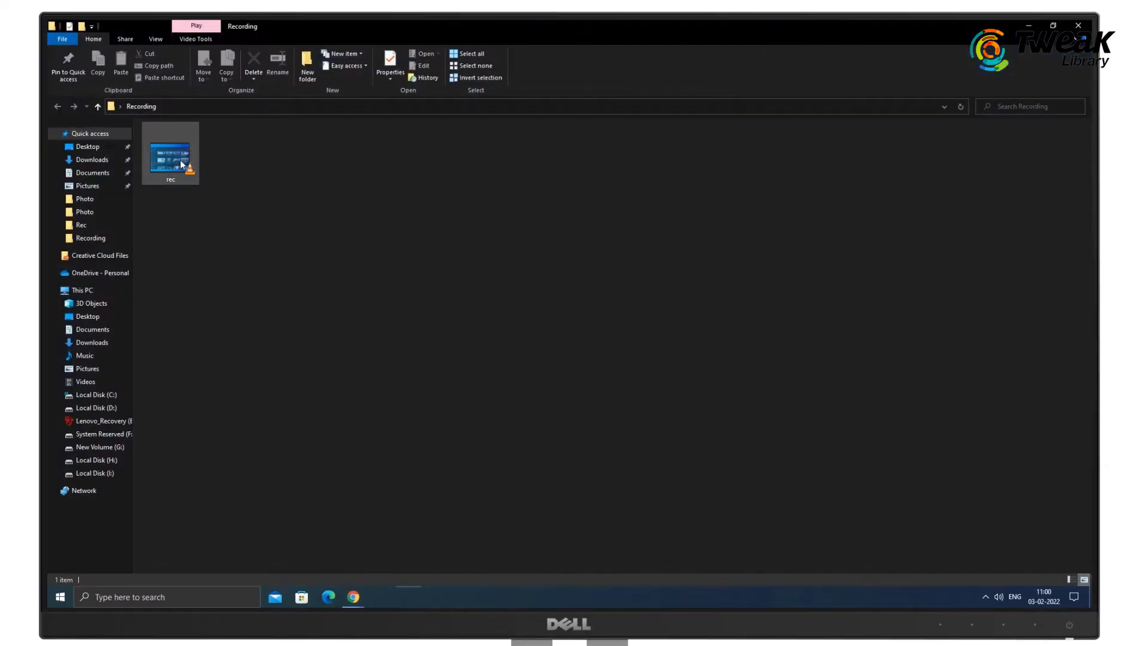
double_click(170, 153)
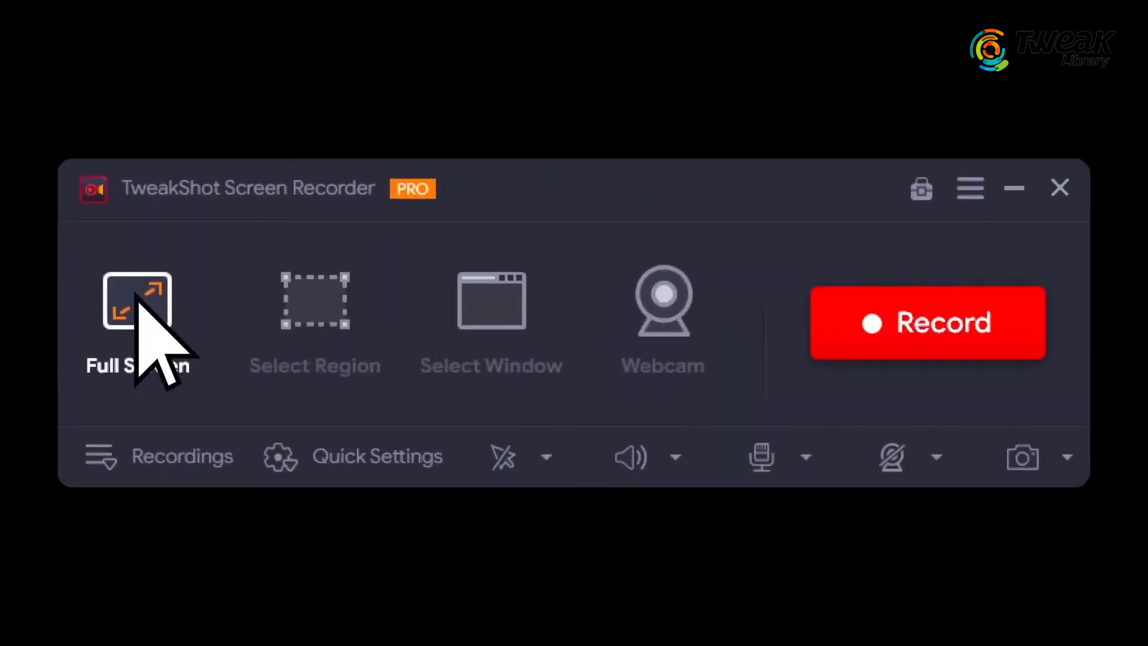
- Start a Full Screen recording in TweakShot Screen Recorder
left_click(930, 323)
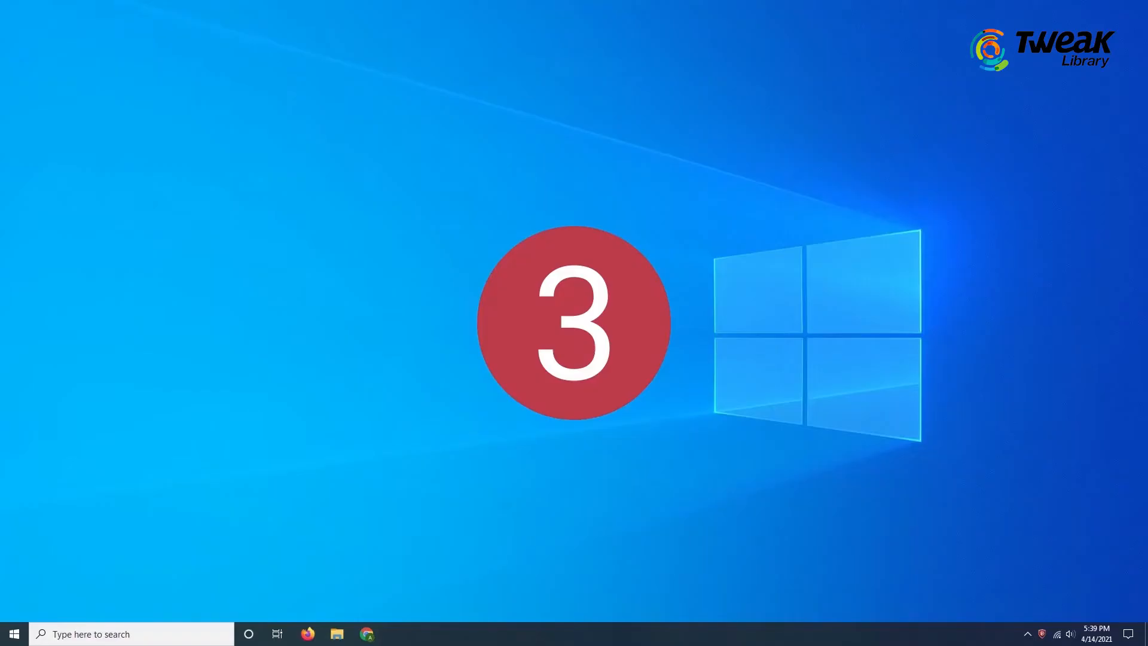